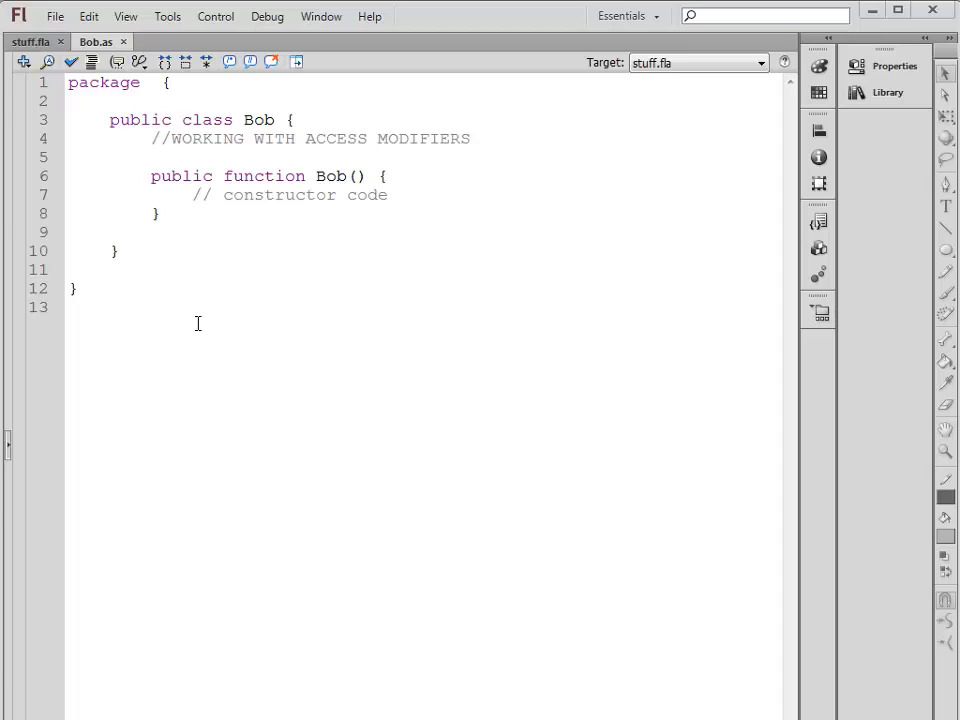
mouse_move(216, 362)
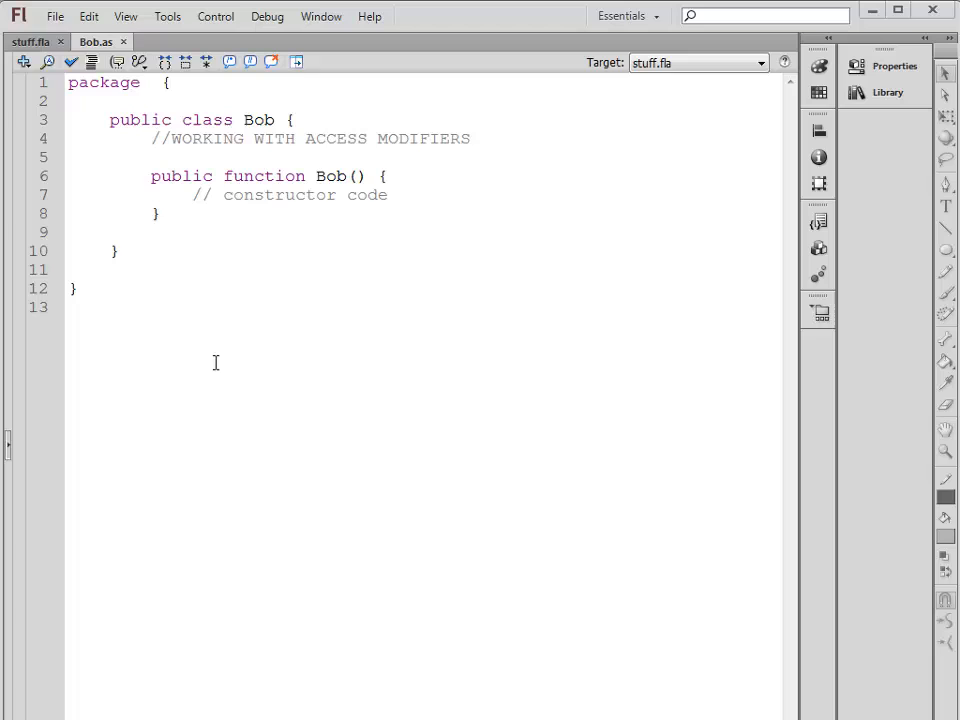
mouse_move(280, 102)
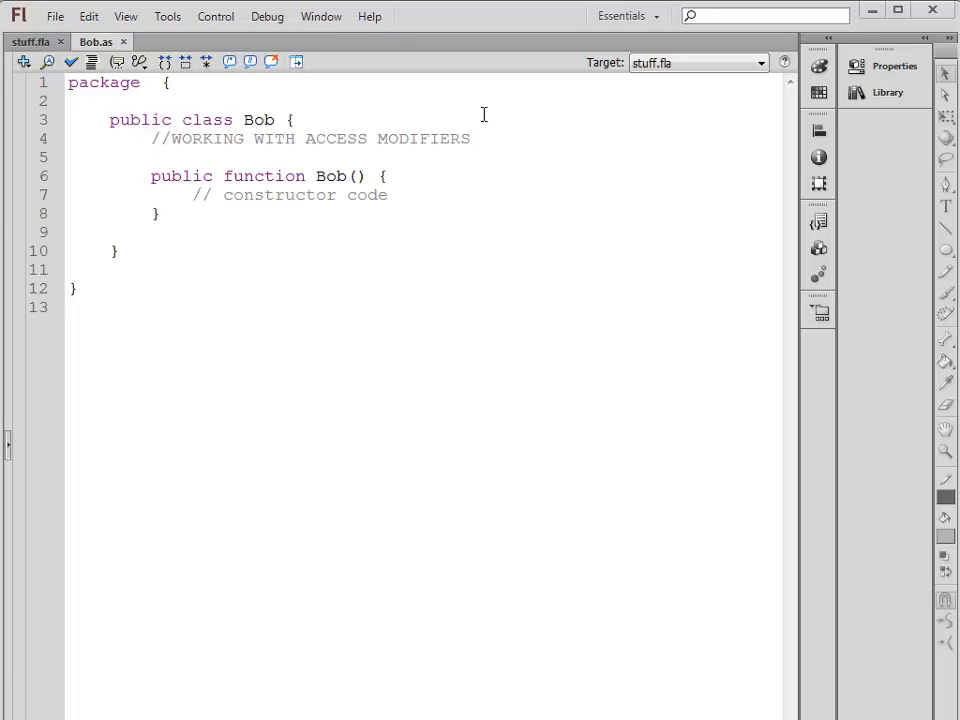
mouse_move(484, 144)
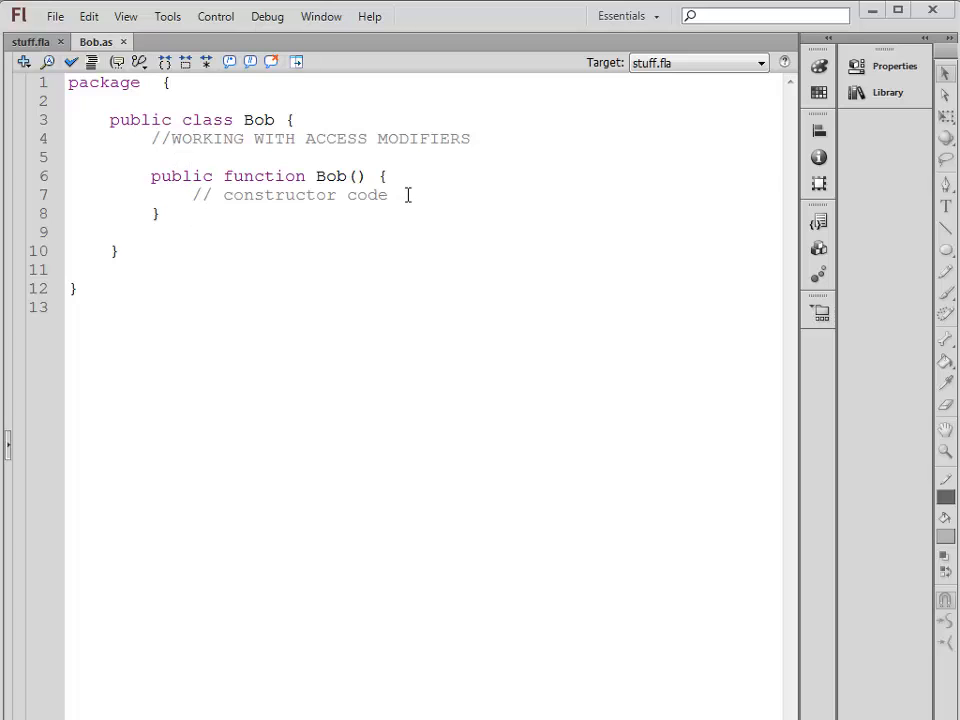
Declare a local variable var nm:String = "bob"; on a new line in the Bob constructor
key("enter")
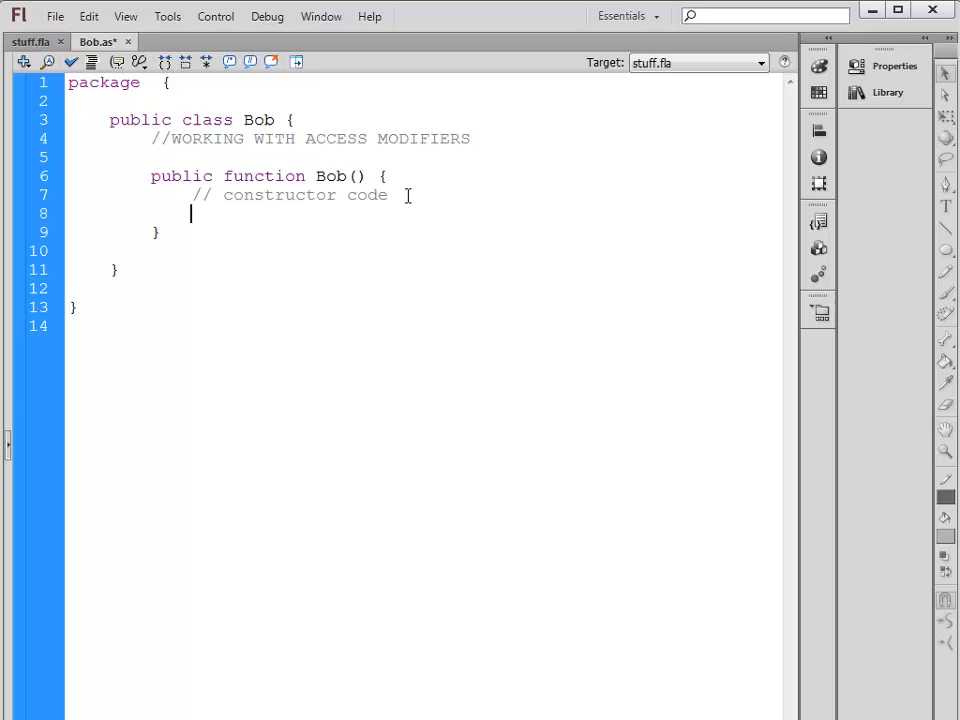
type("var nm")
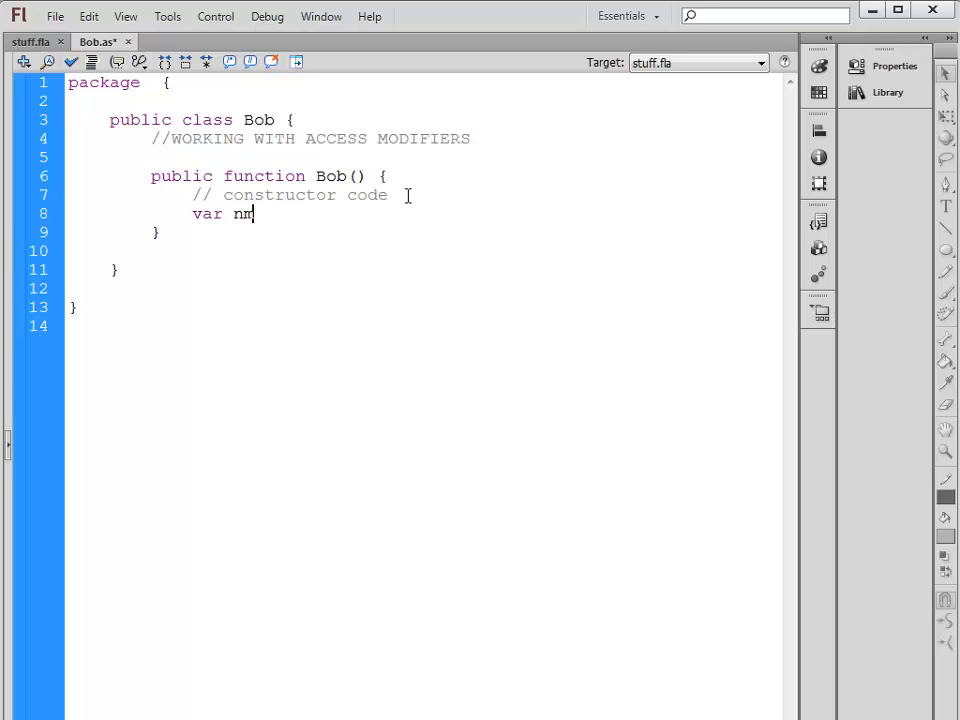
type(":String =")
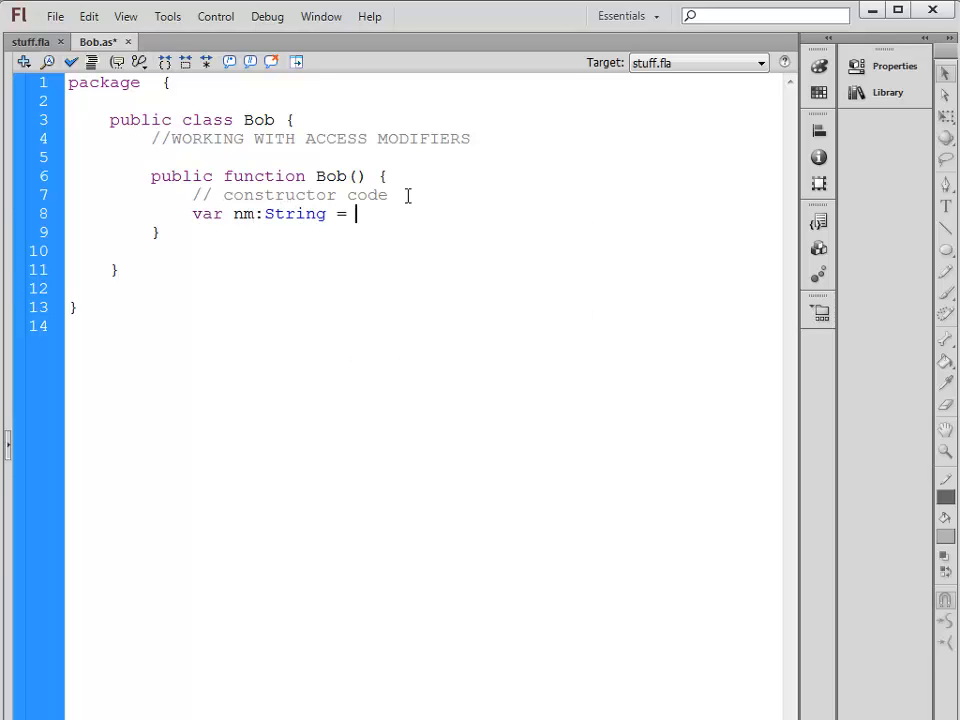
type("\"bob\";")
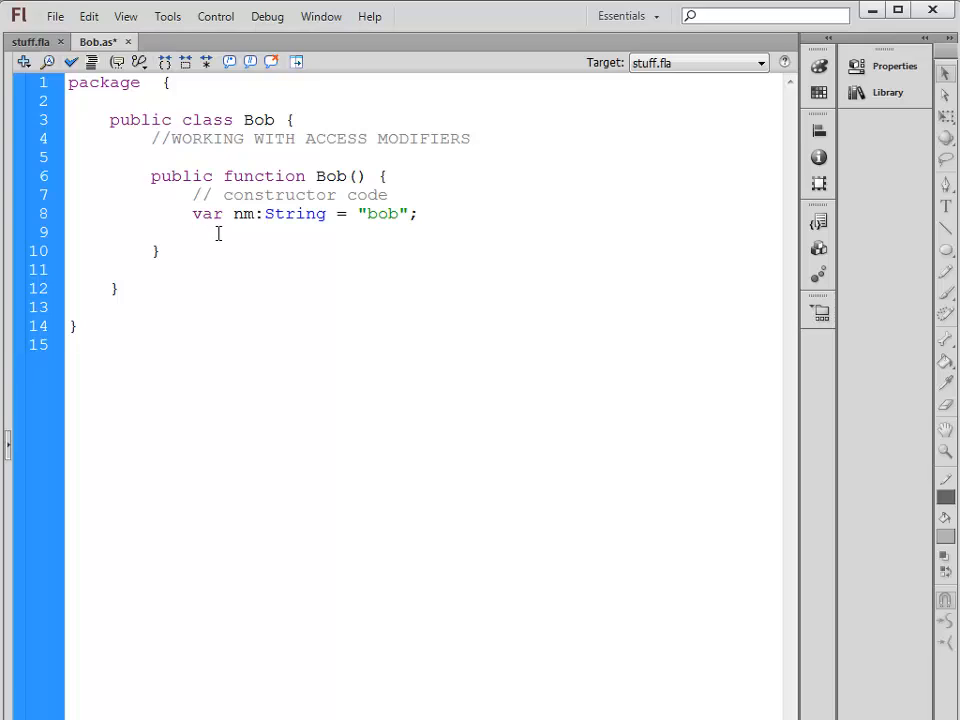
Declare var num:int = 72; on a new line below the class comment
left_click(248, 156)
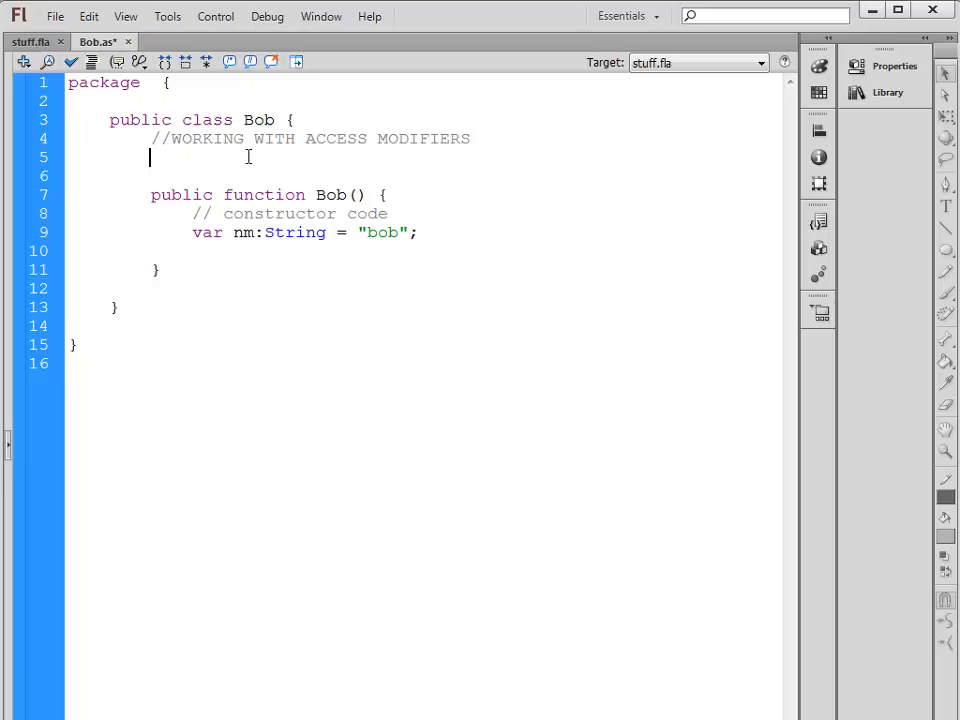
type("var")
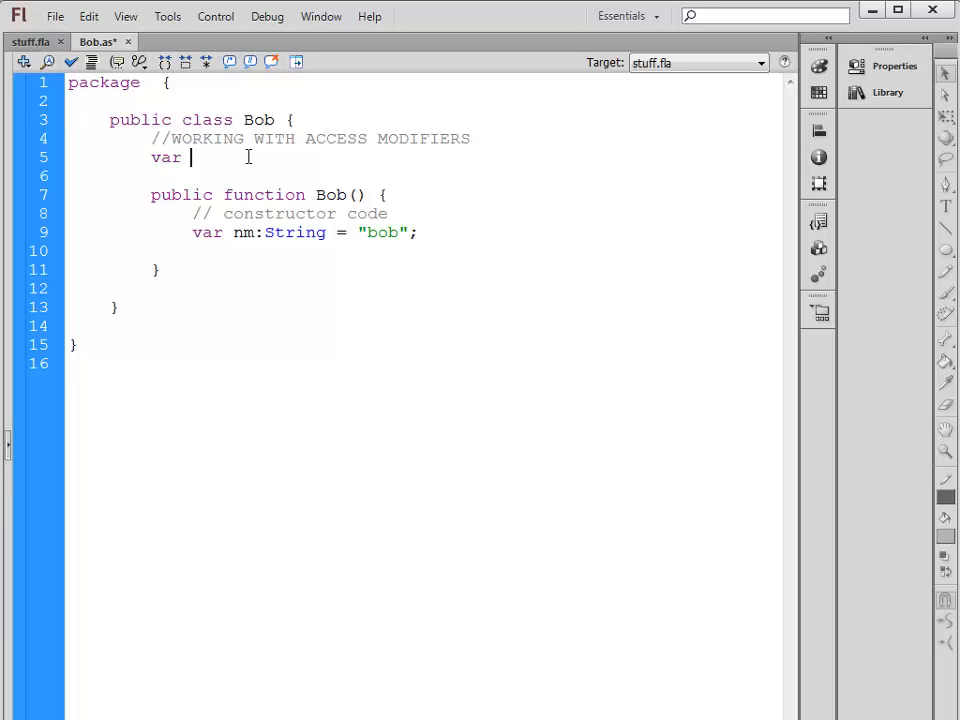
type("num:")
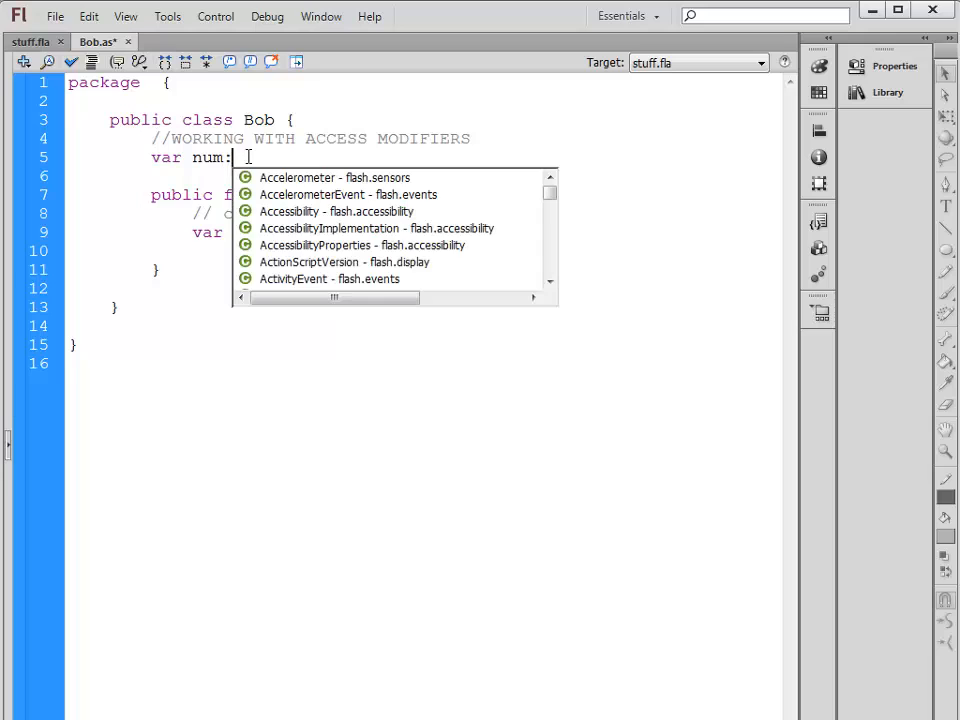
type("int =")
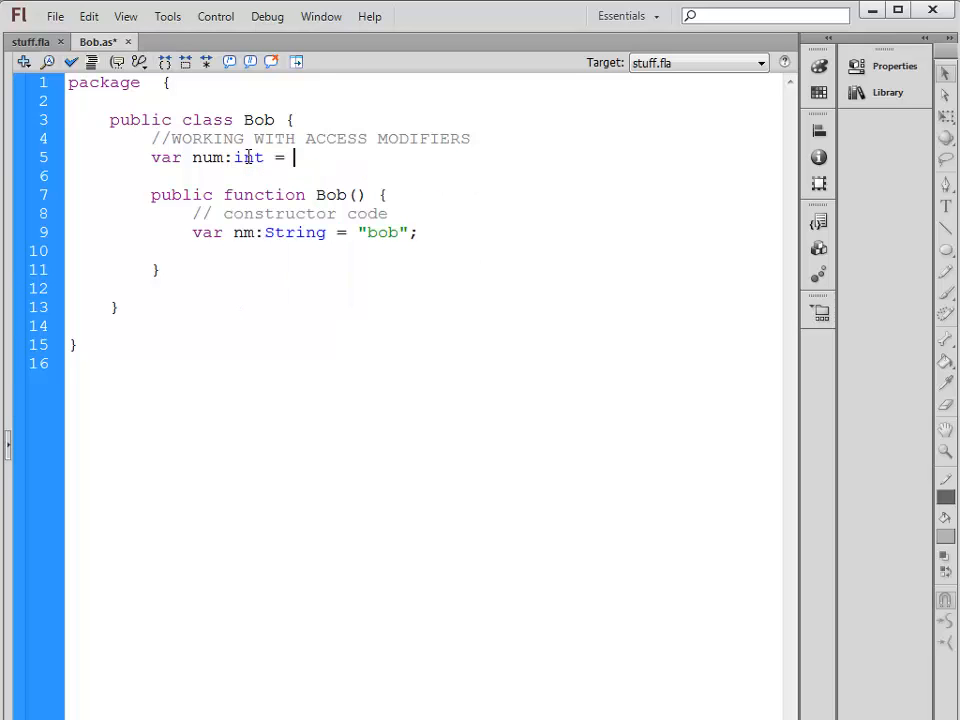
type("72;")
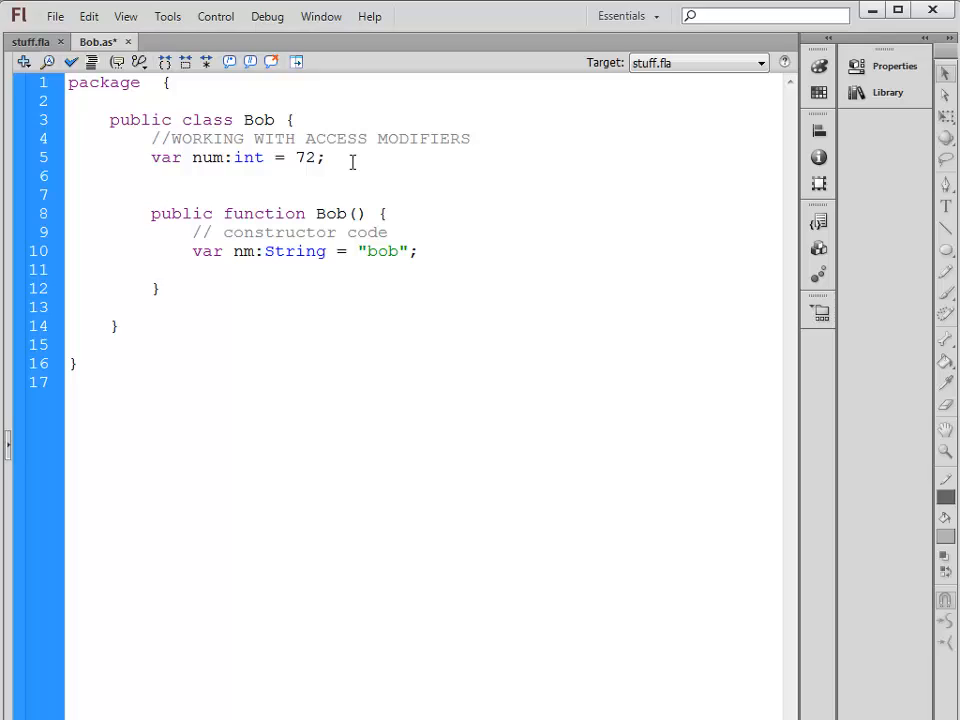
left_click(152, 176)
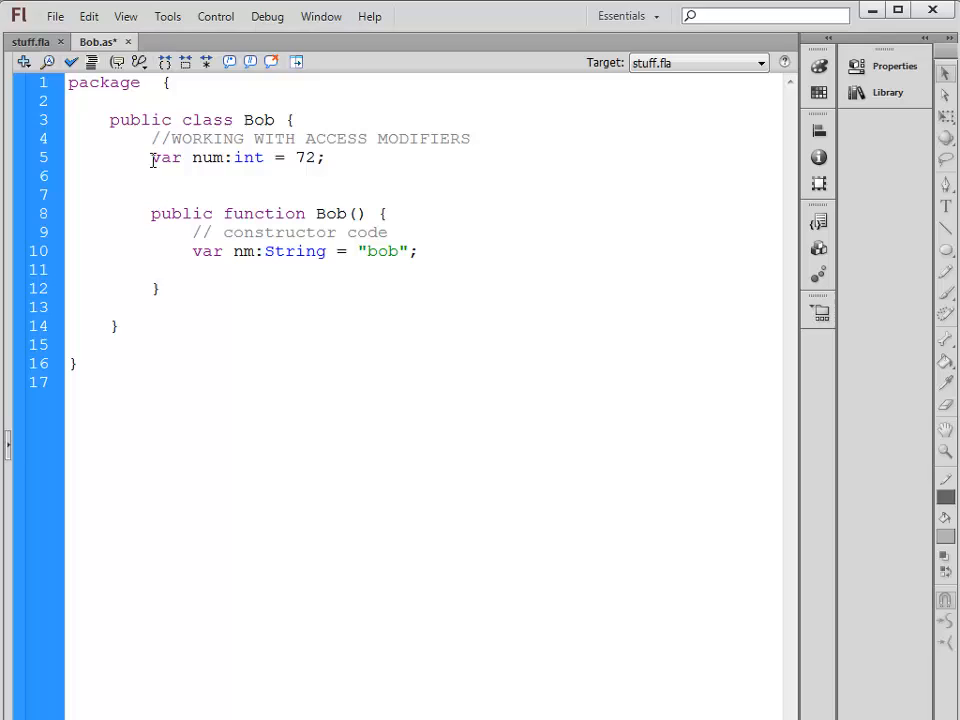
Prefix the num declaration with public, then change it to private, and move below the constructor
left_click(152, 176)
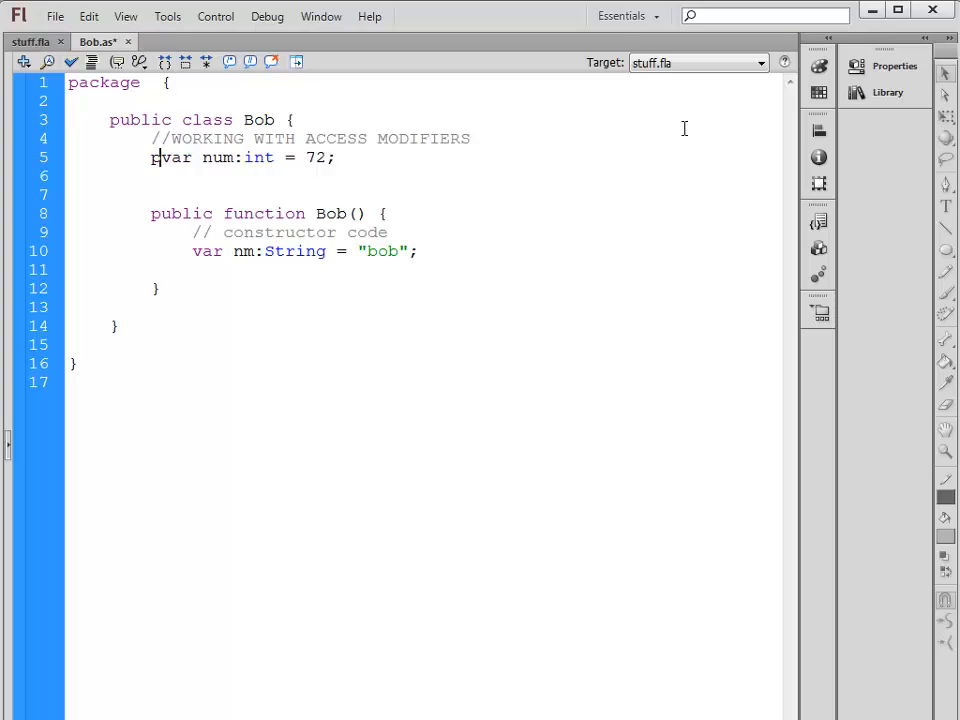
type("public")
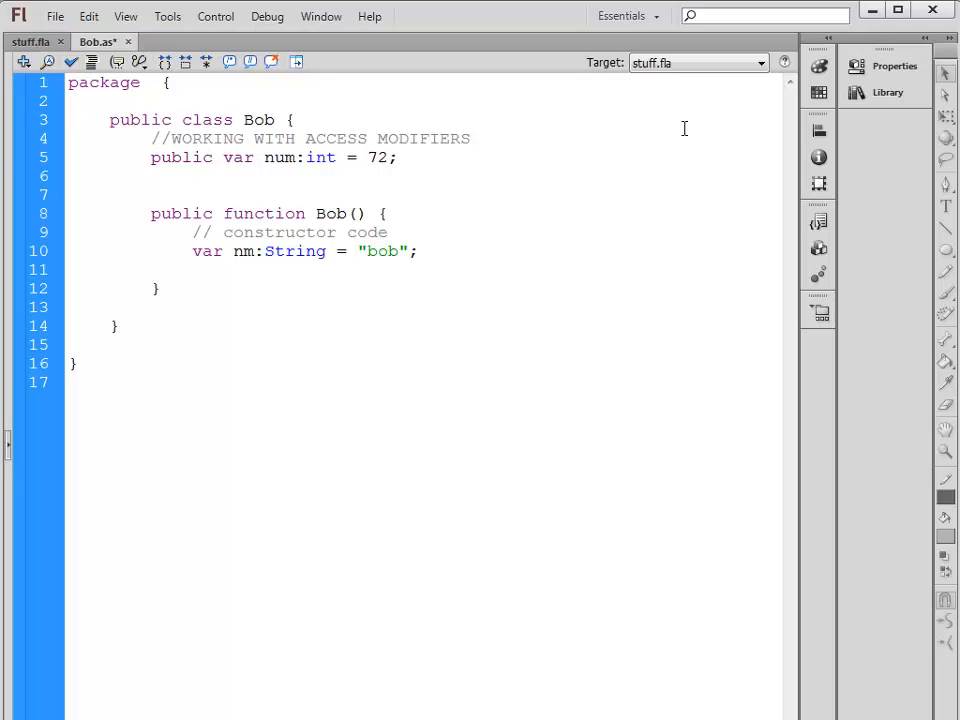
double_click(180, 158)
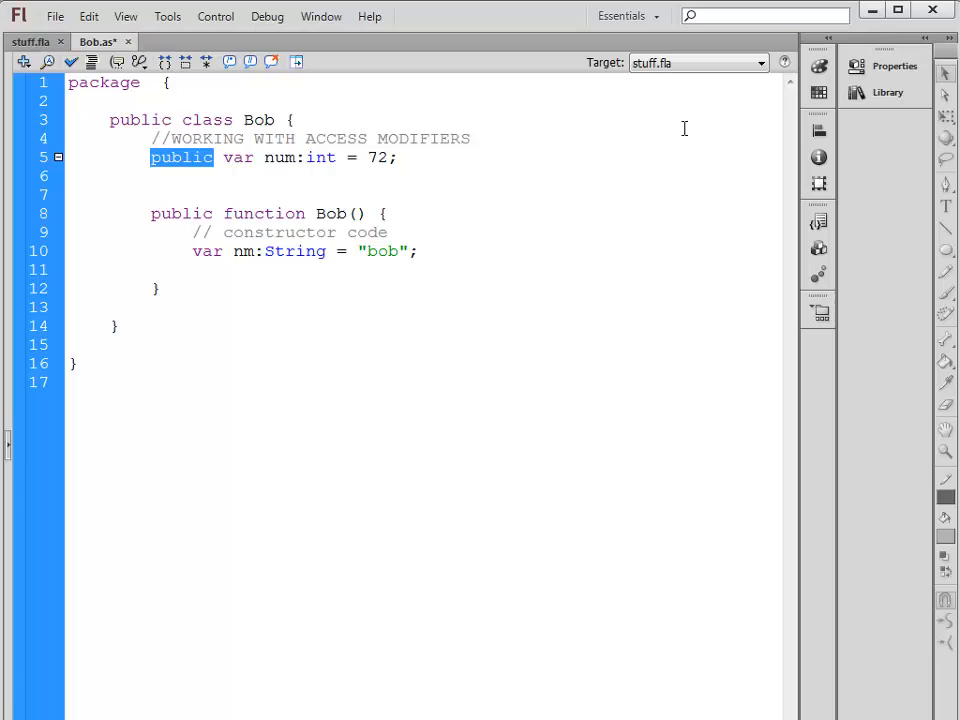
type("private")
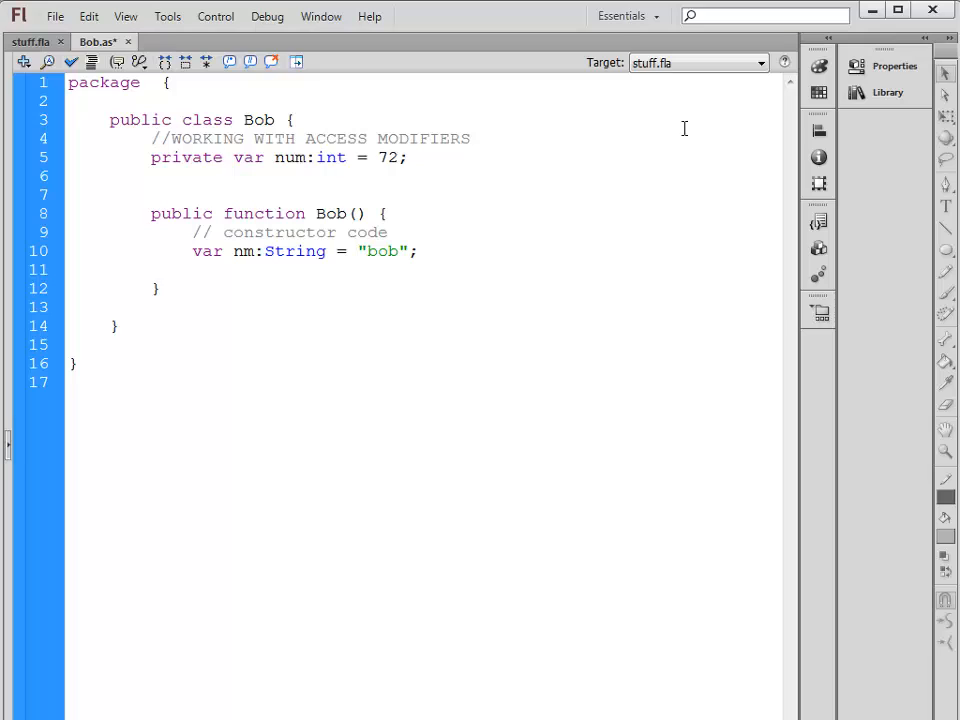
left_click(220, 156)
type("public")
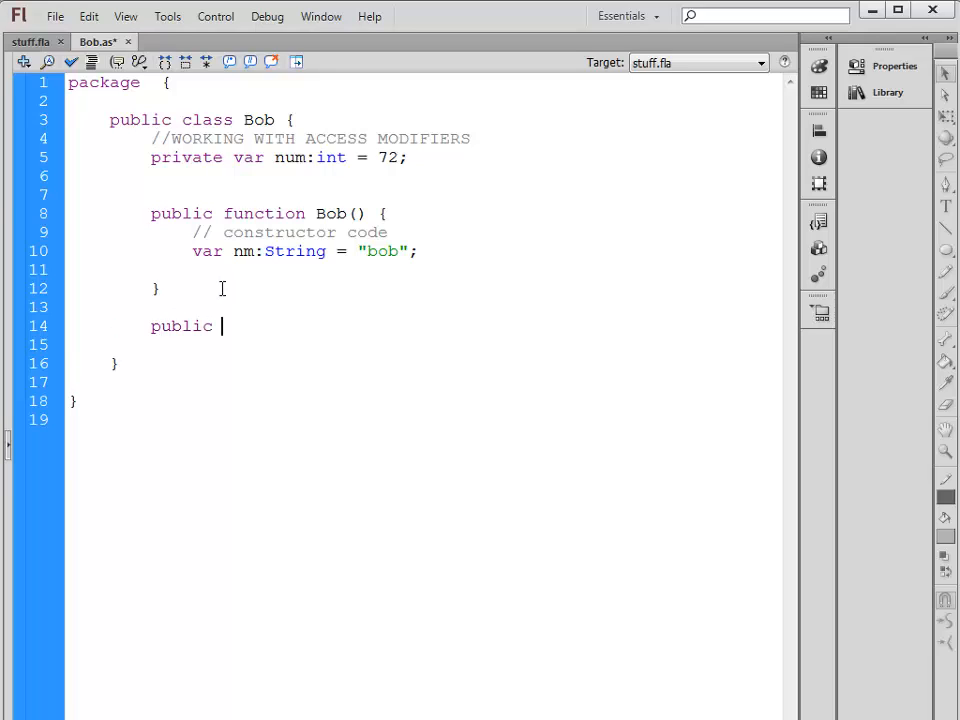
Write function getNum():int with return num; inside it
type("function")
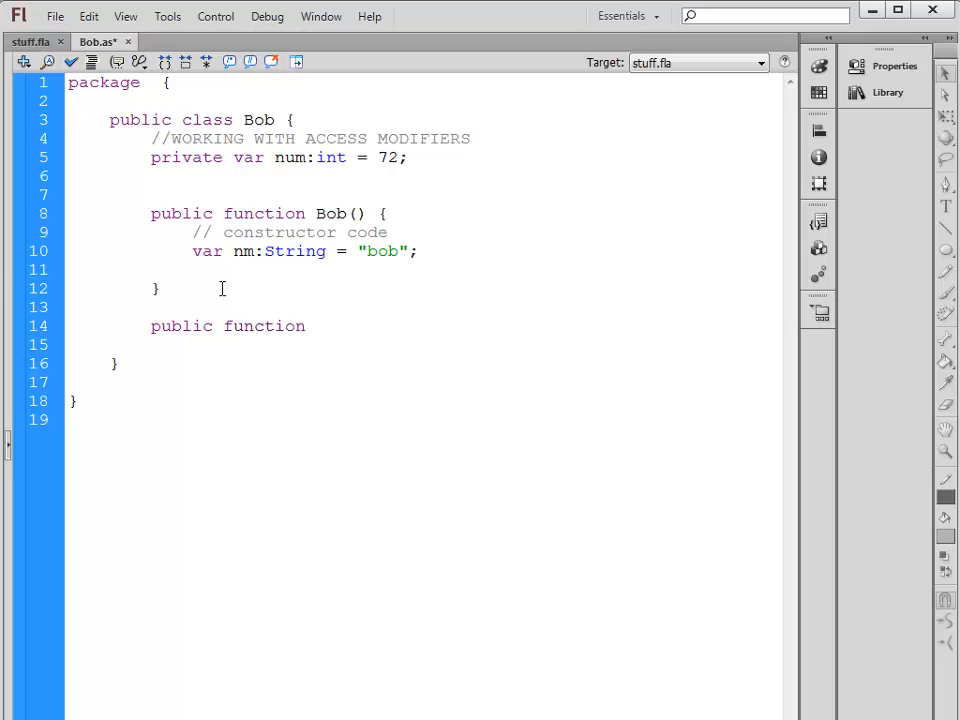
type("getNum")
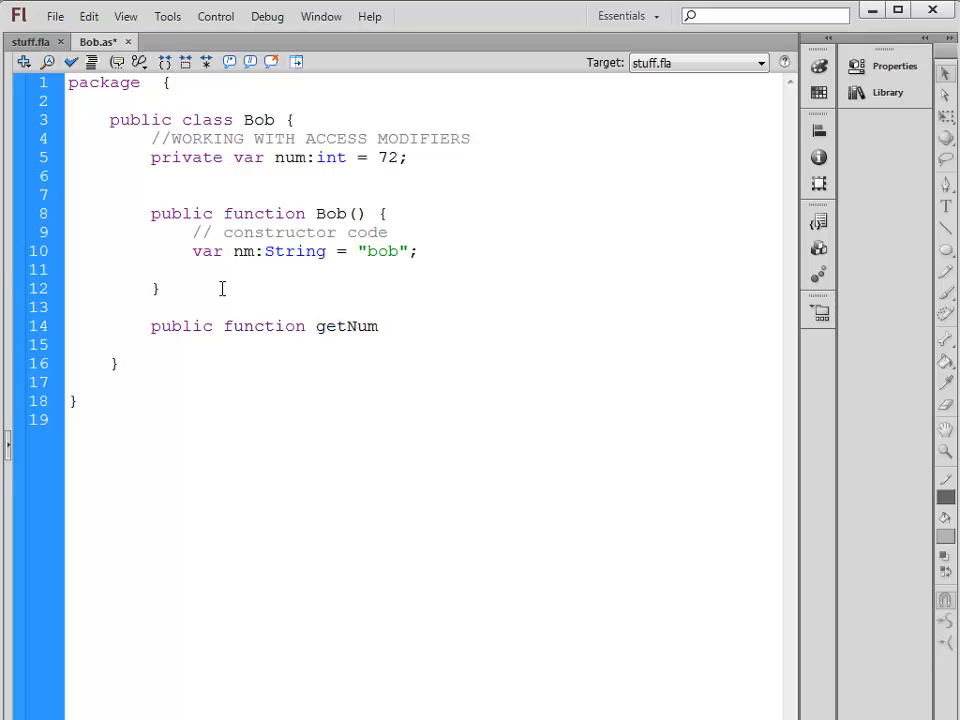
type("():N")
type("}")
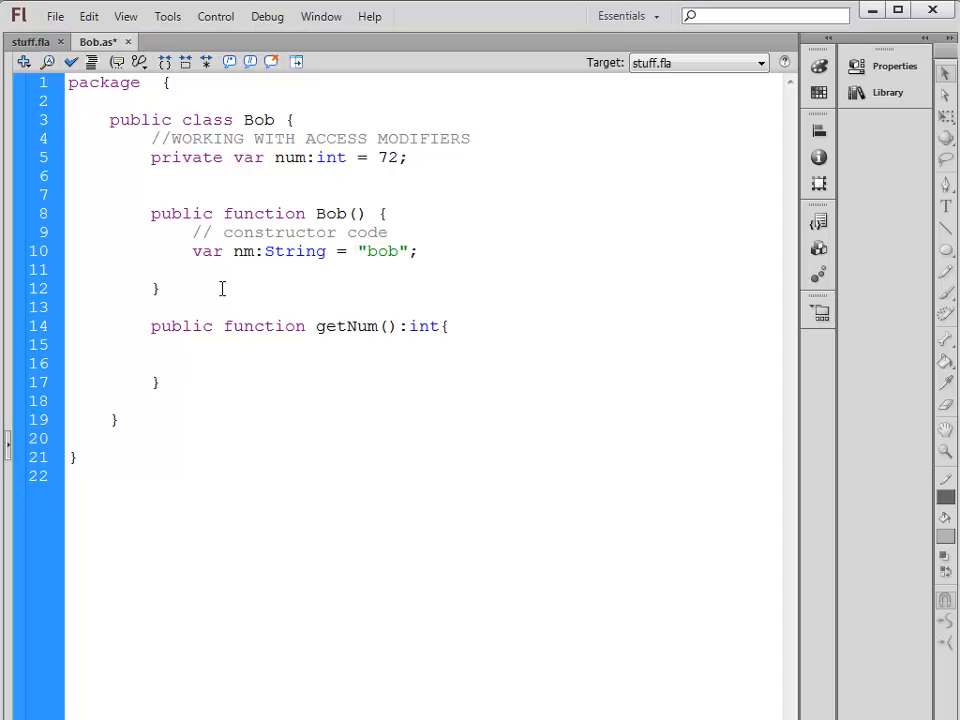
type("return")
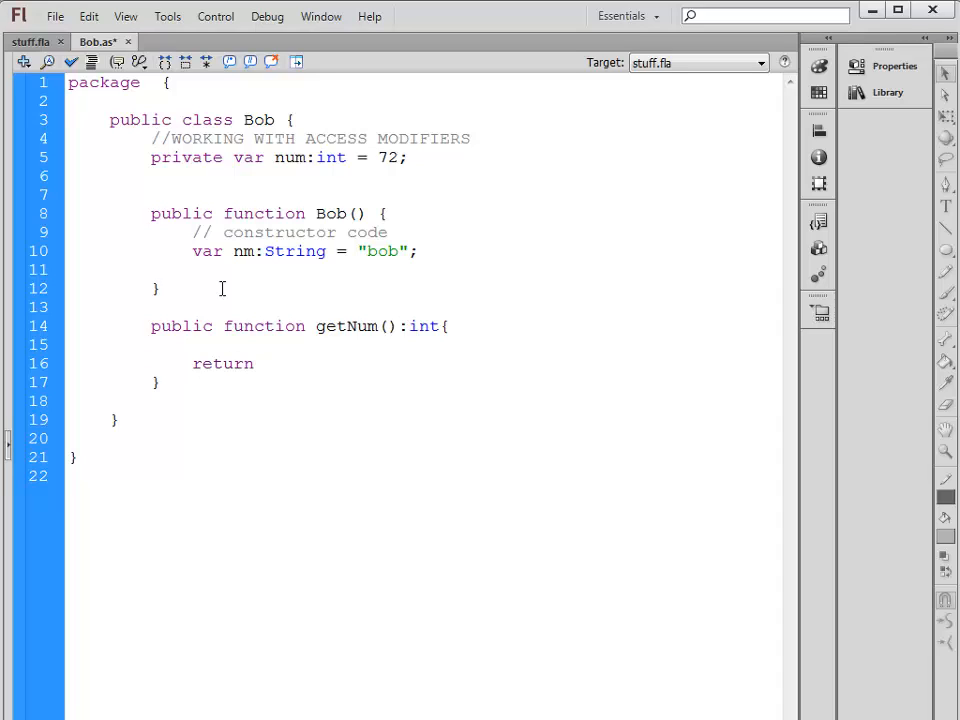
type("num;")
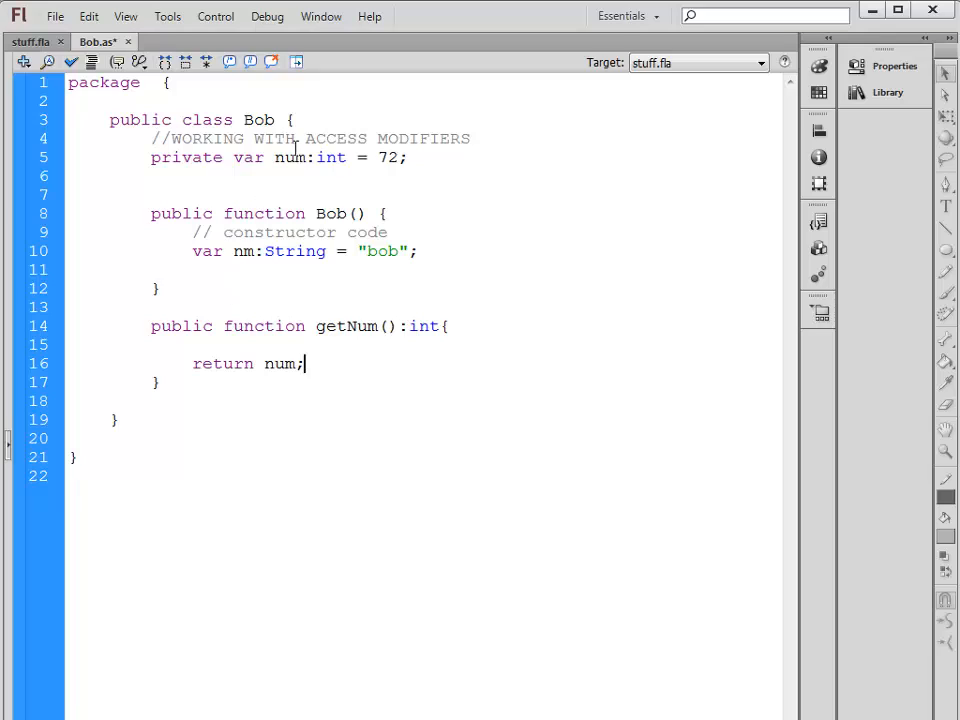
Add a num + num line above the return statement inside getNum
triple_click(276, 156)
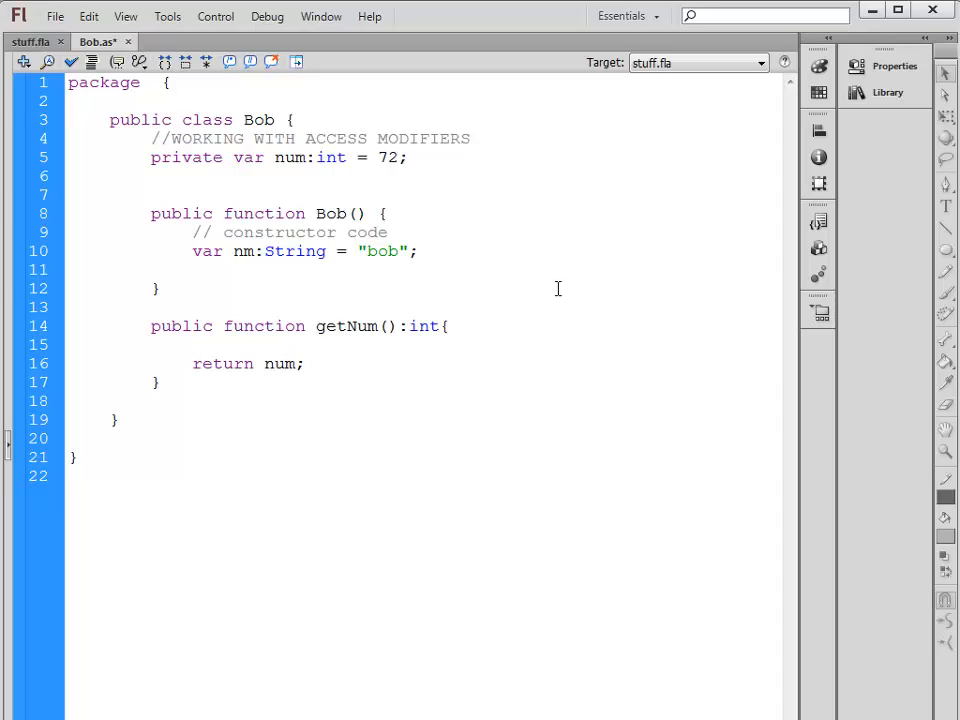
type("num")
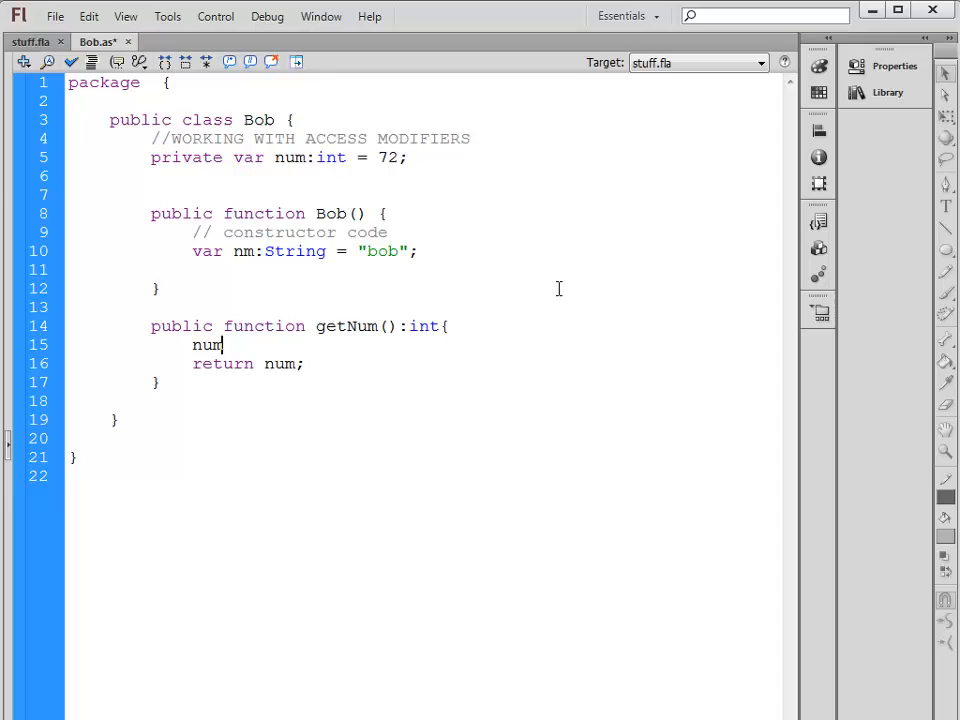
type("+ r")
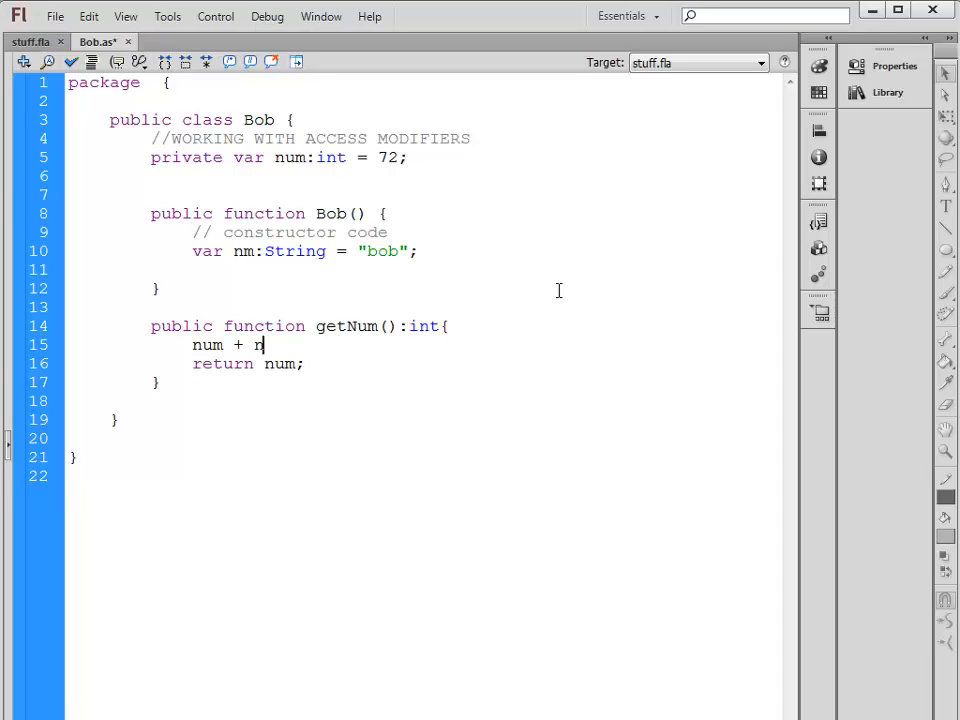
type("um")
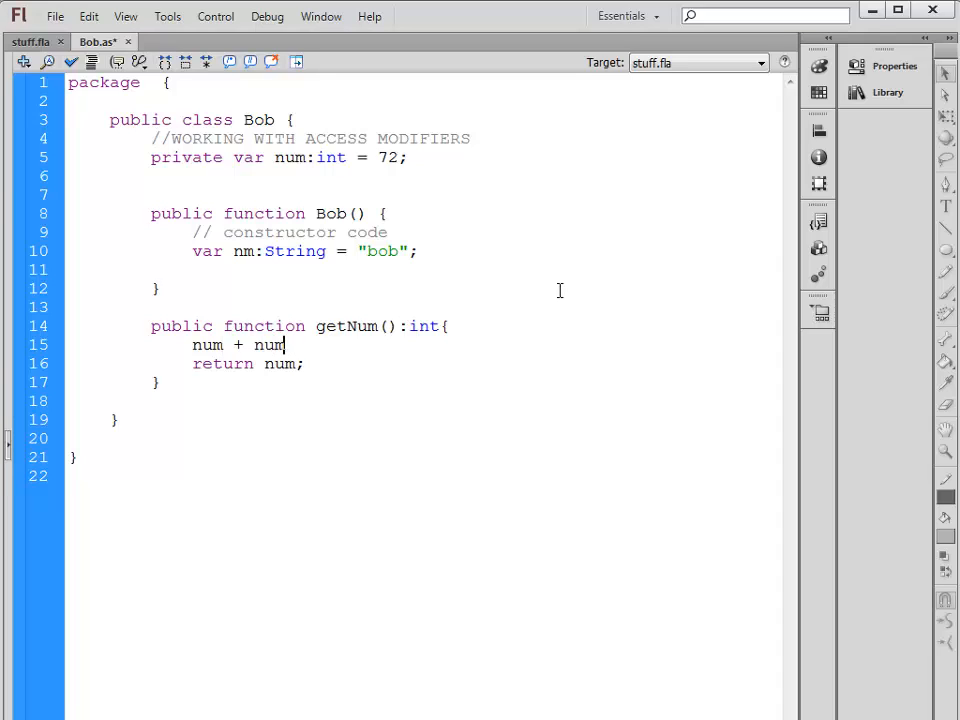